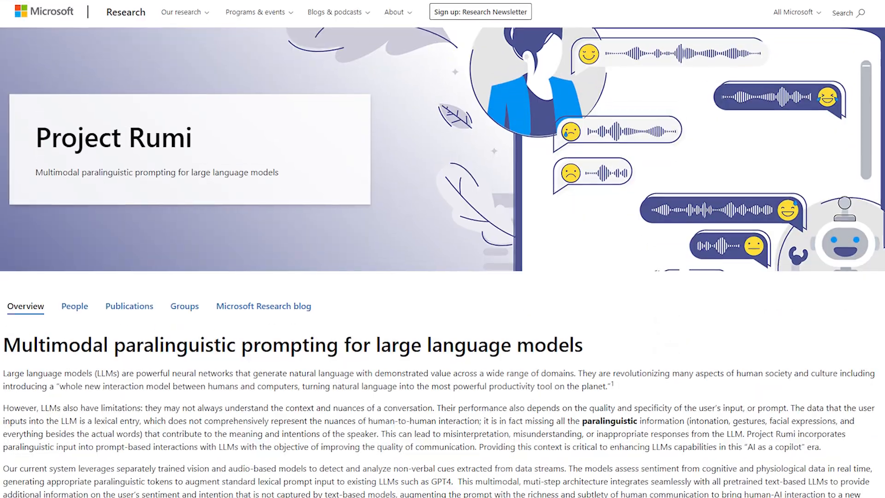
pyautogui.scroll(-3)
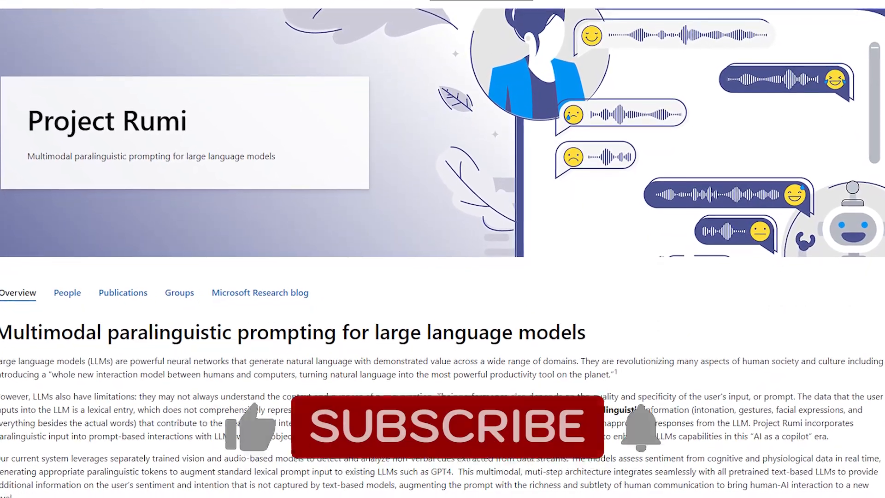
pyautogui.scroll(-3)
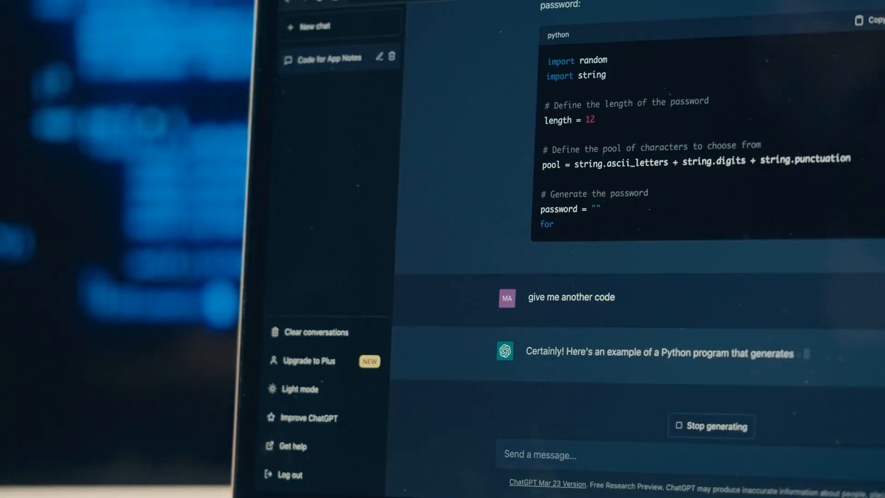
pyautogui.scroll(-3)
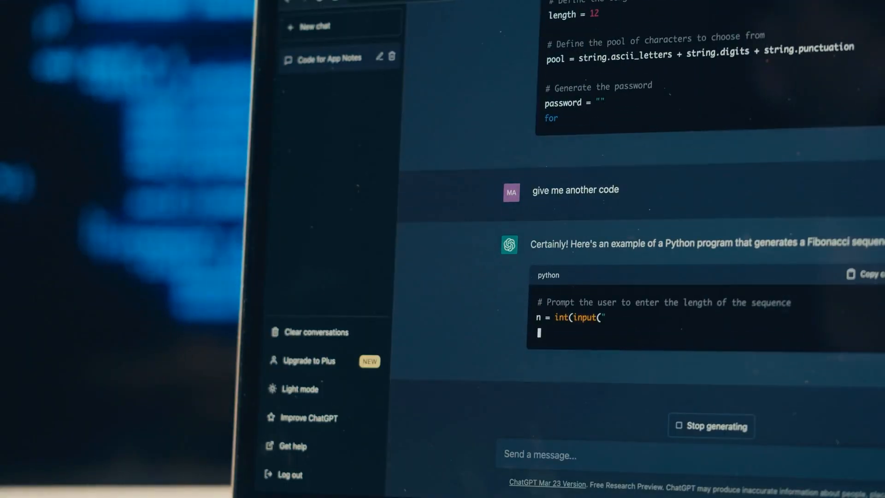